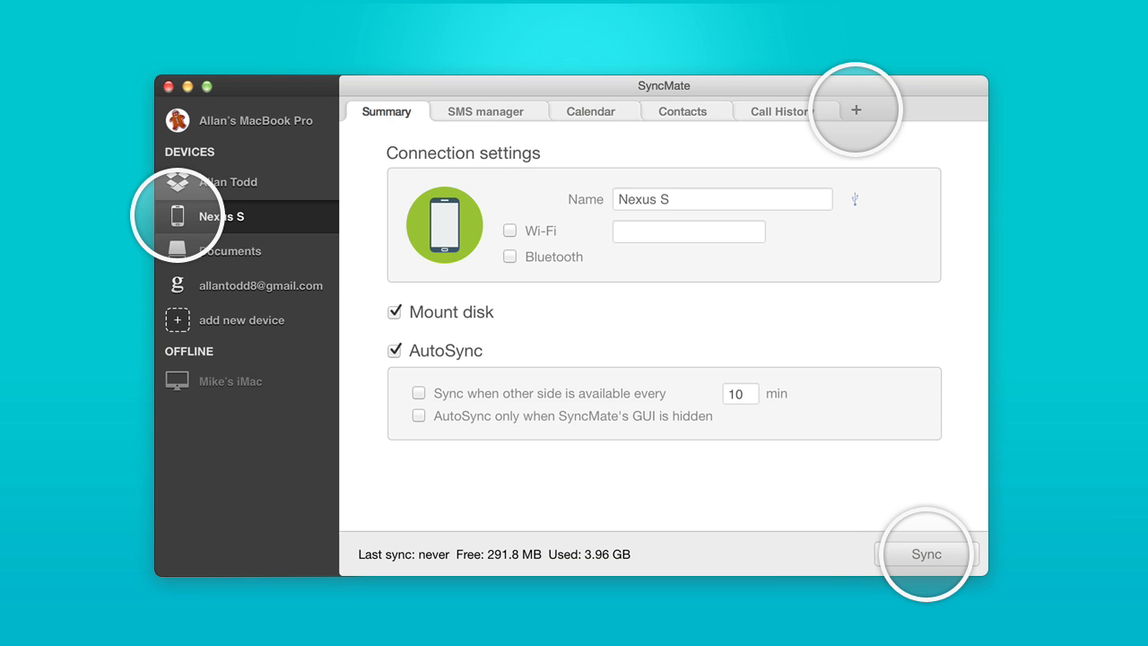
Show the Nexus S plugin list (Folders, Reminders, Safari bookmarks, iPhoto, iTunes)
left_click(855, 110)
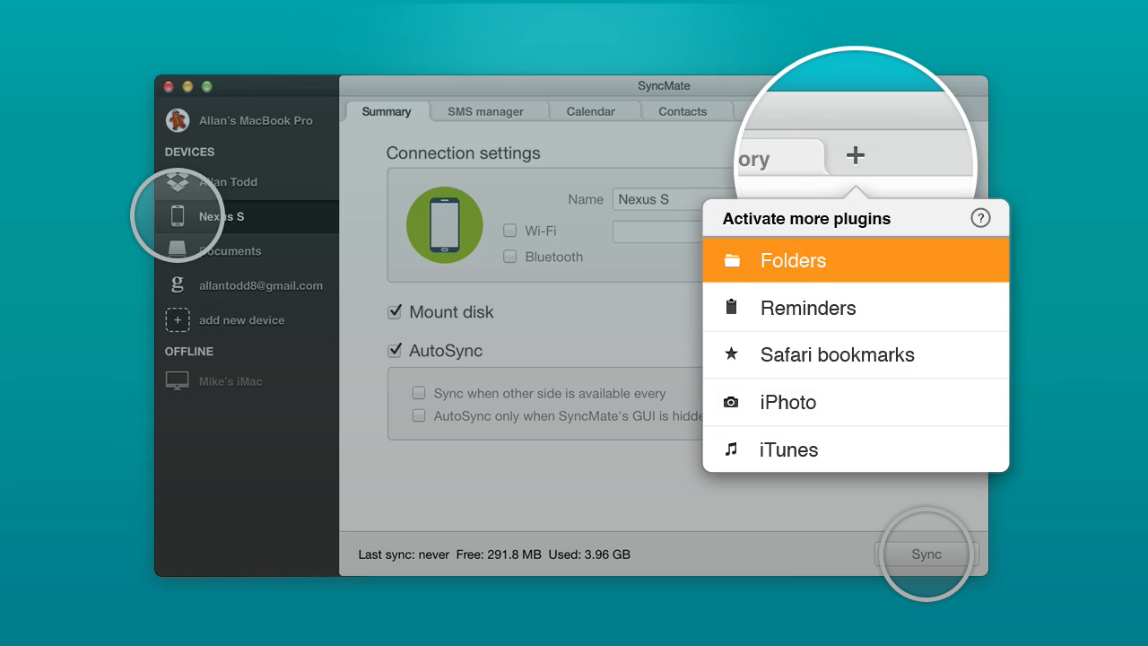
left_click(792, 260)
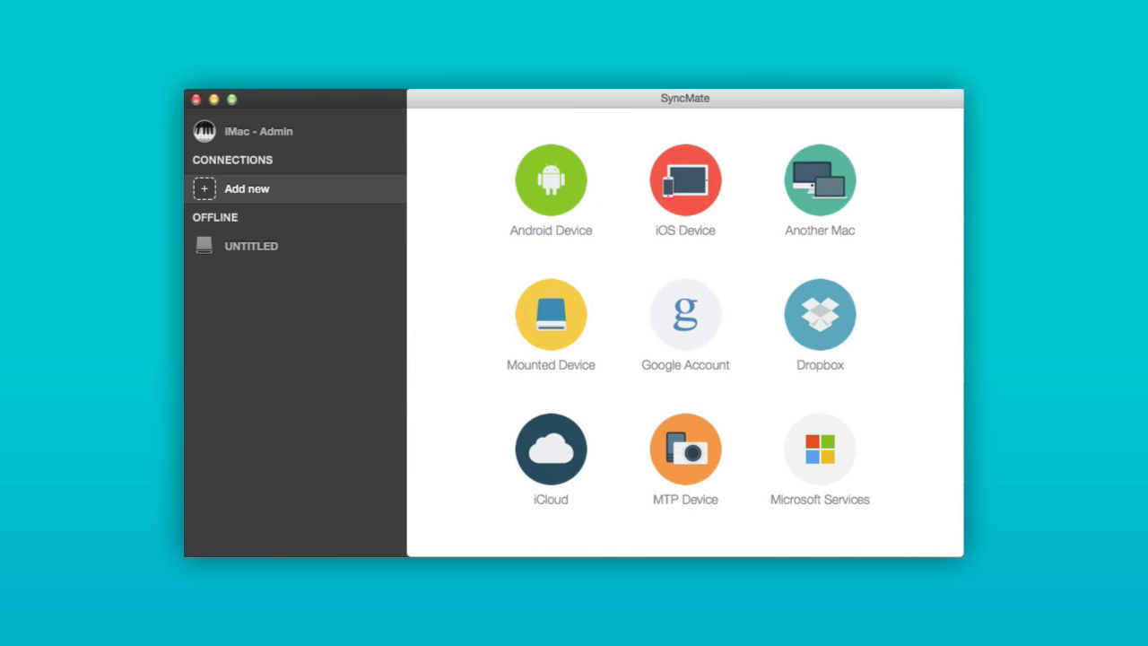
Display the connection type grid, from Android Device to Microsoft Services
left_click(551, 314)
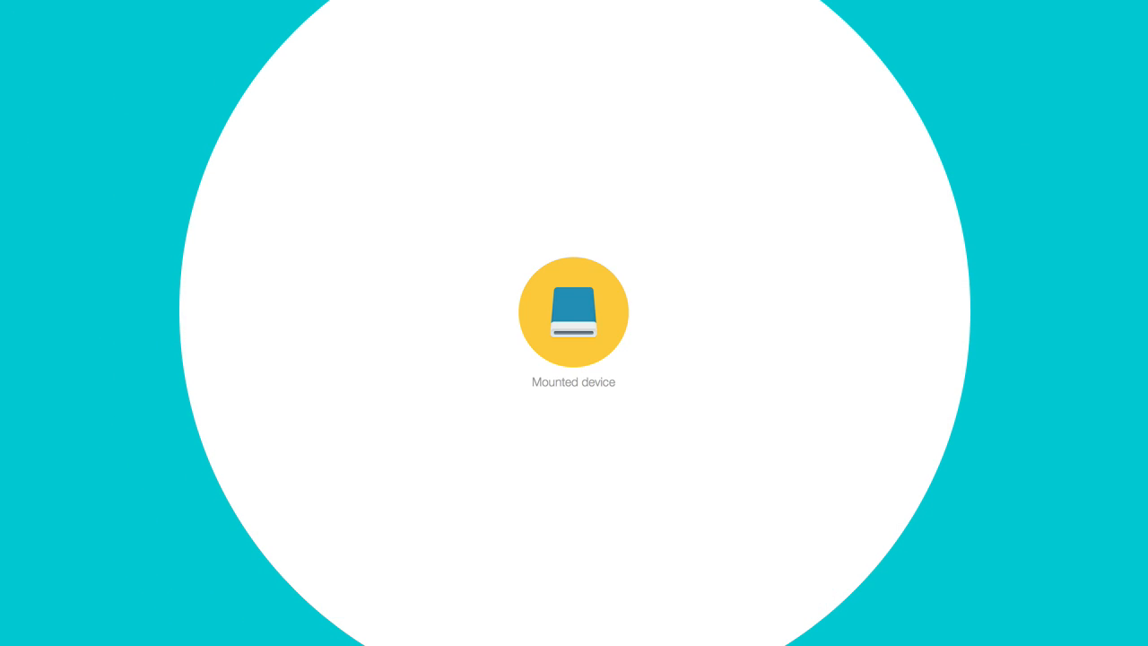